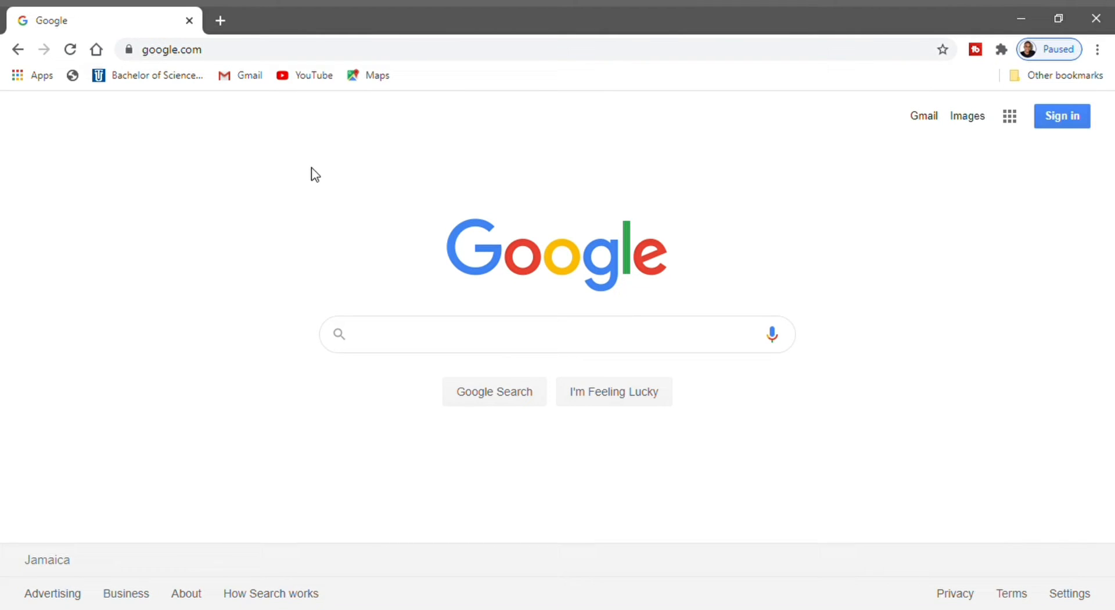
{"action": "mouse_move", "coordinate": [269, 324]}
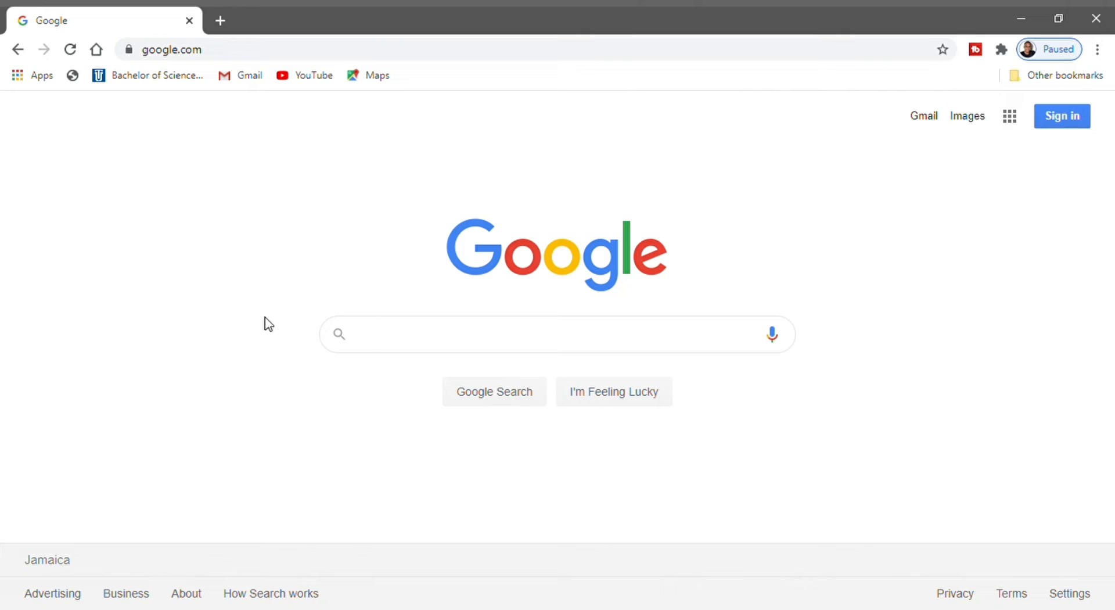
Step: Search Google for 'google classroom login' using the autocomplete suggestion
{"action": "left_click", "coordinate": [556, 334]}
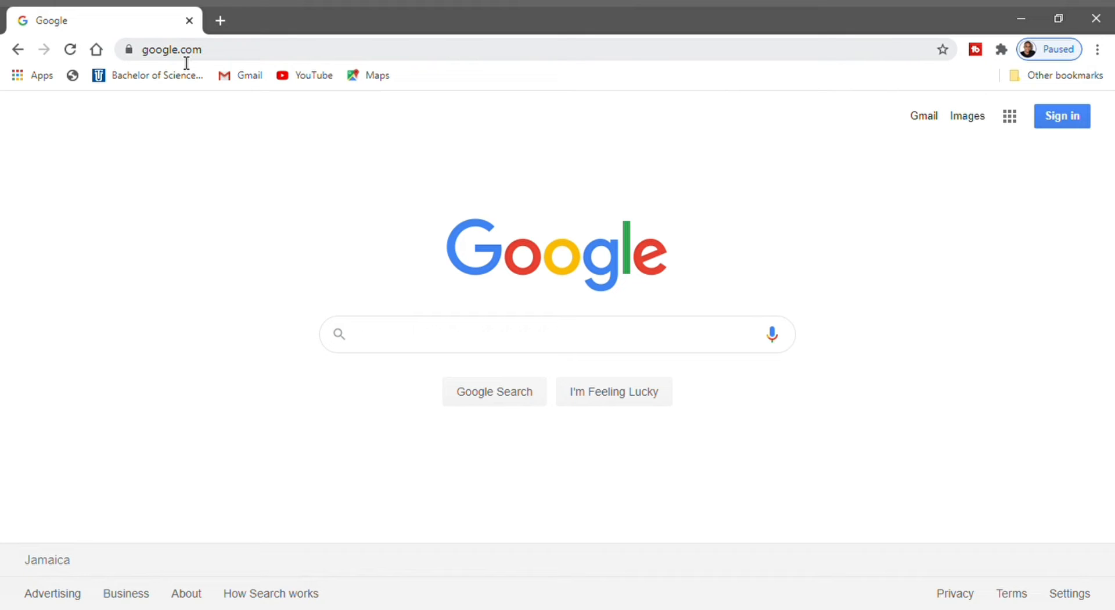
{"action": "type", "text": "google class"}
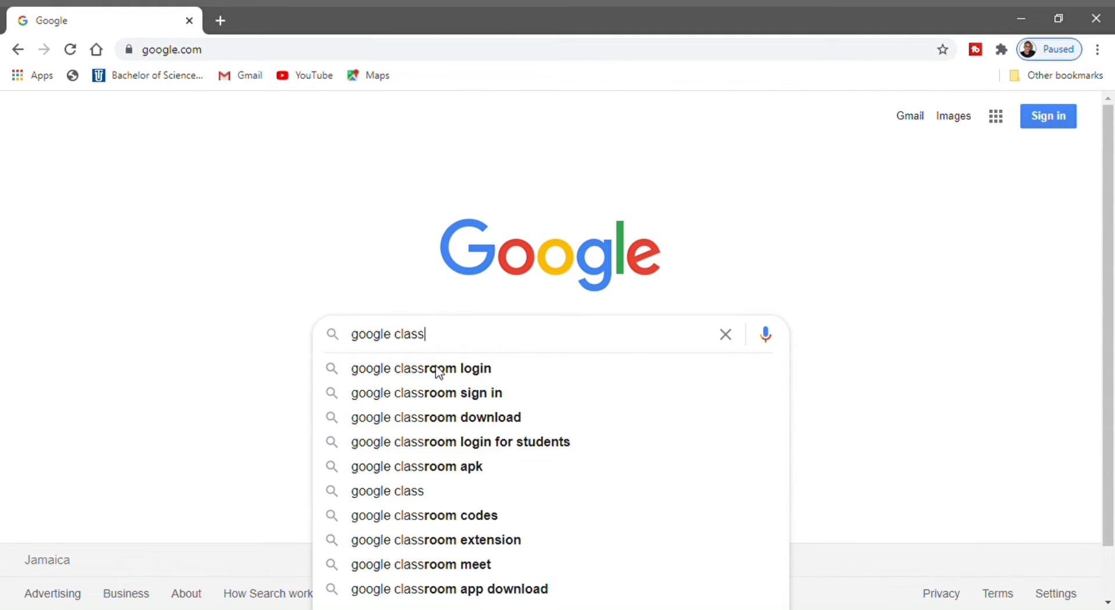
{"action": "left_click", "coordinate": [419, 368]}
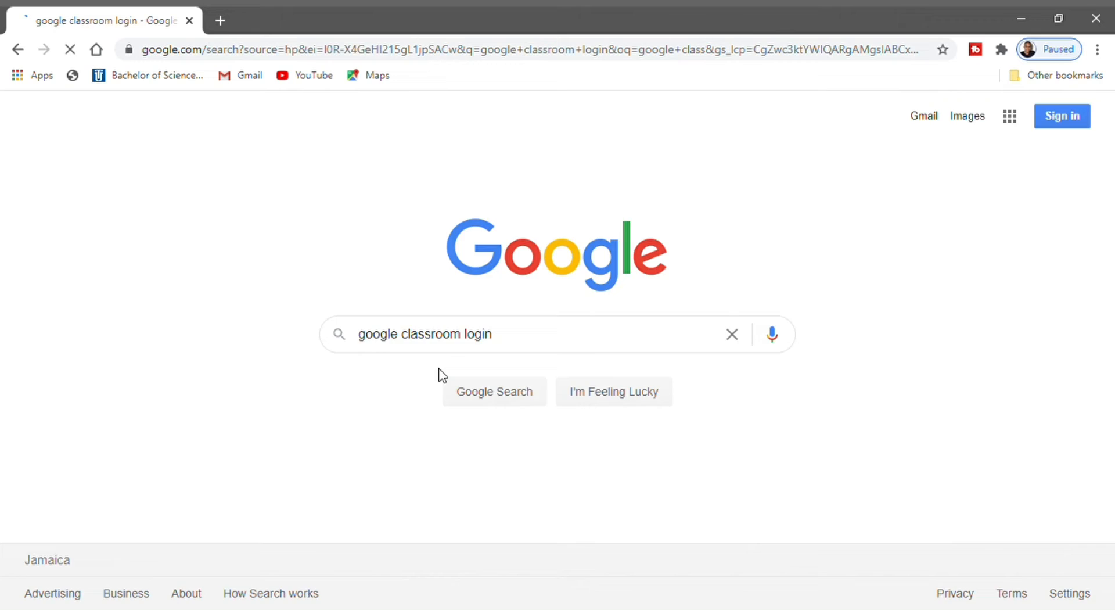
{"action": "left_click", "coordinate": [494, 391]}
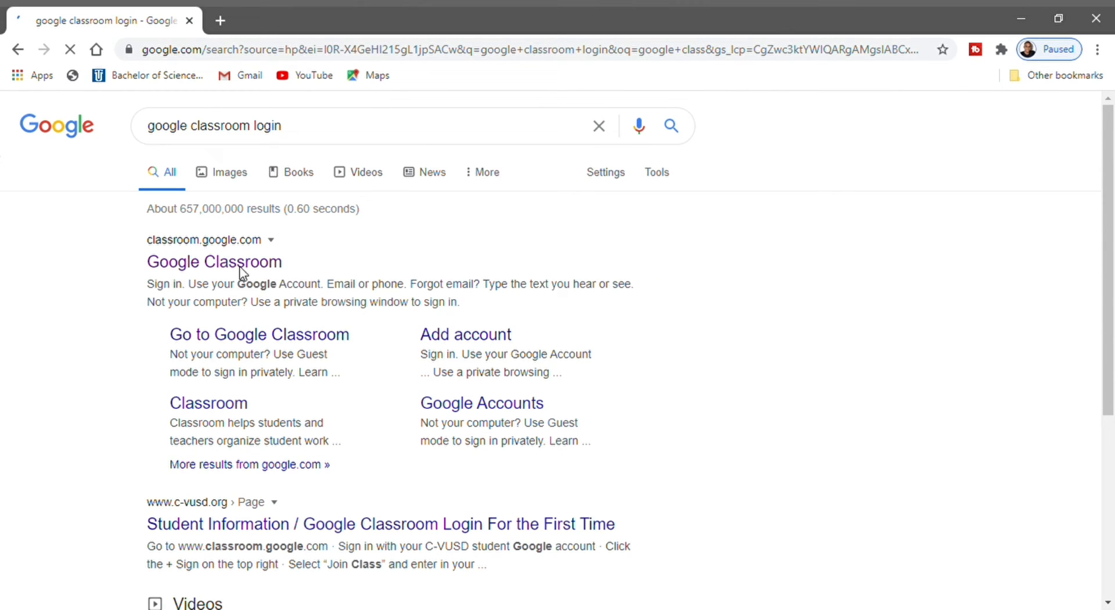
Step: Follow the Google Classroom result to the Choose an account page
{"action": "left_click", "coordinate": [213, 262]}
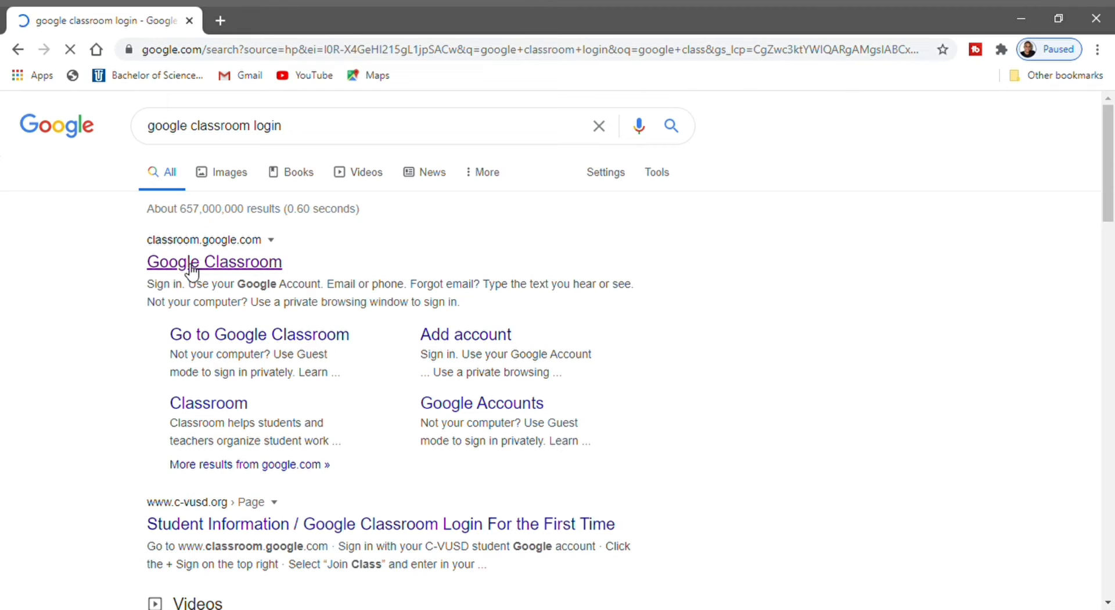
{"action": "left_click", "coordinate": [213, 261]}
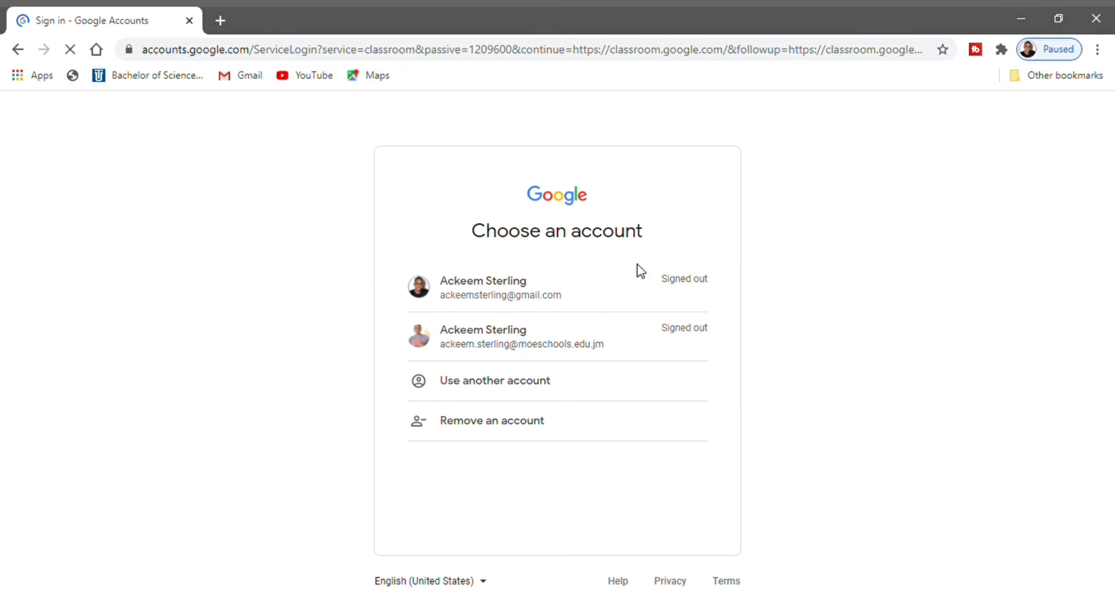
{"action": "left_click", "coordinate": [482, 280]}
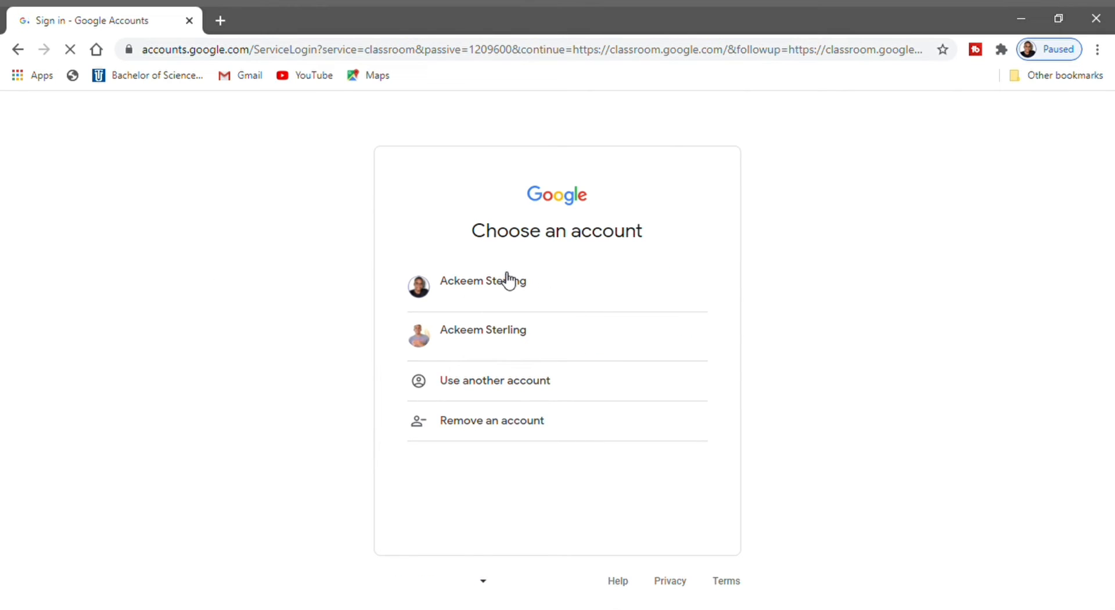
{"action": "left_click", "coordinate": [483, 280]}
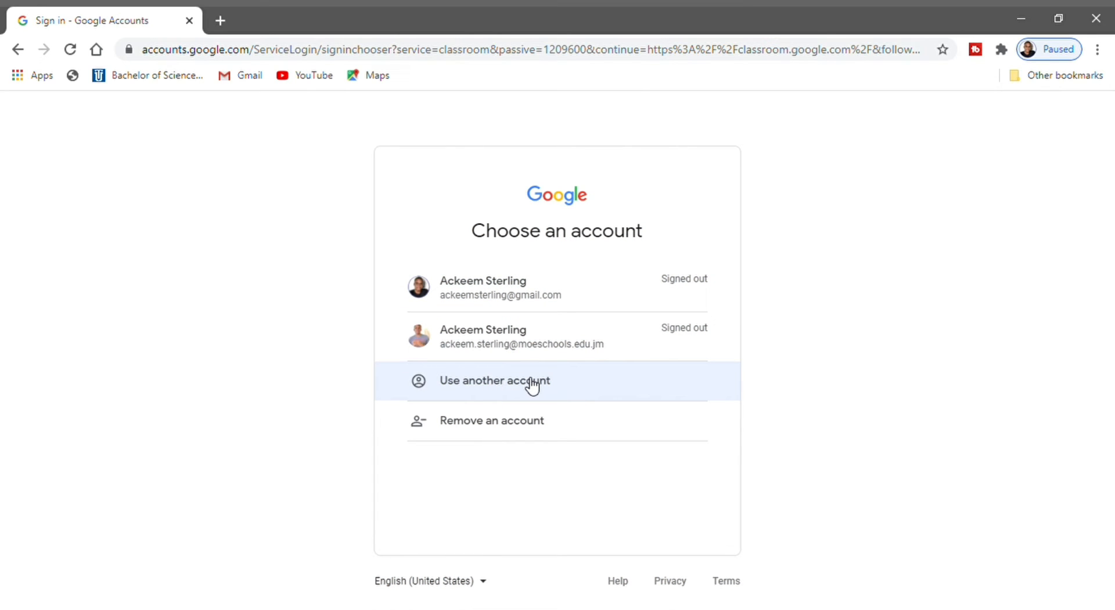
Step: Choose 'Use another account' and focus the Email or phone field
{"action": "left_click", "coordinate": [493, 380]}
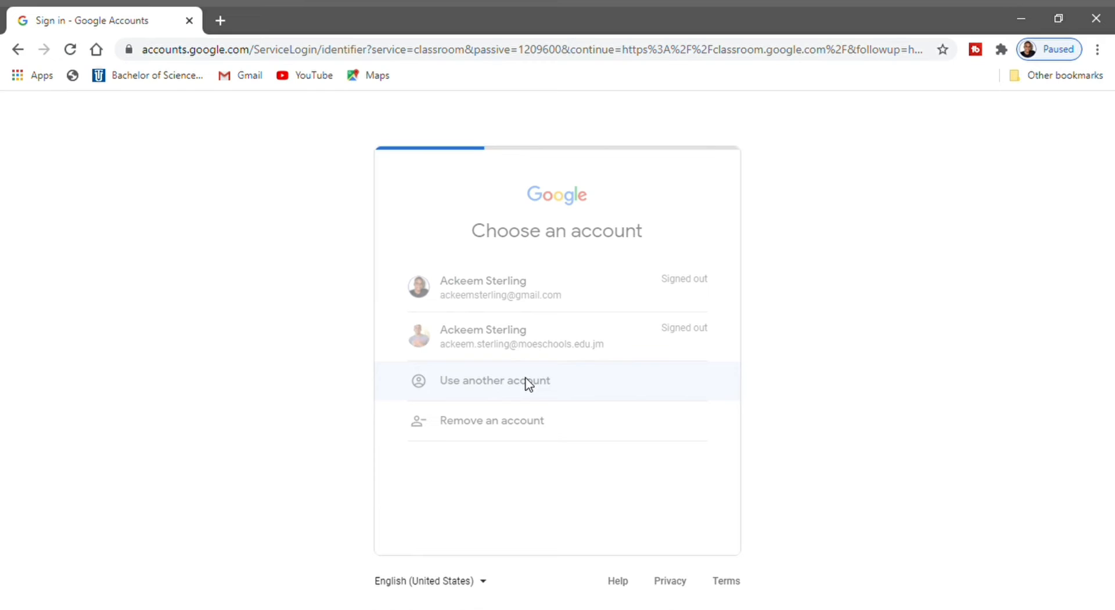
{"action": "left_click", "coordinate": [494, 381]}
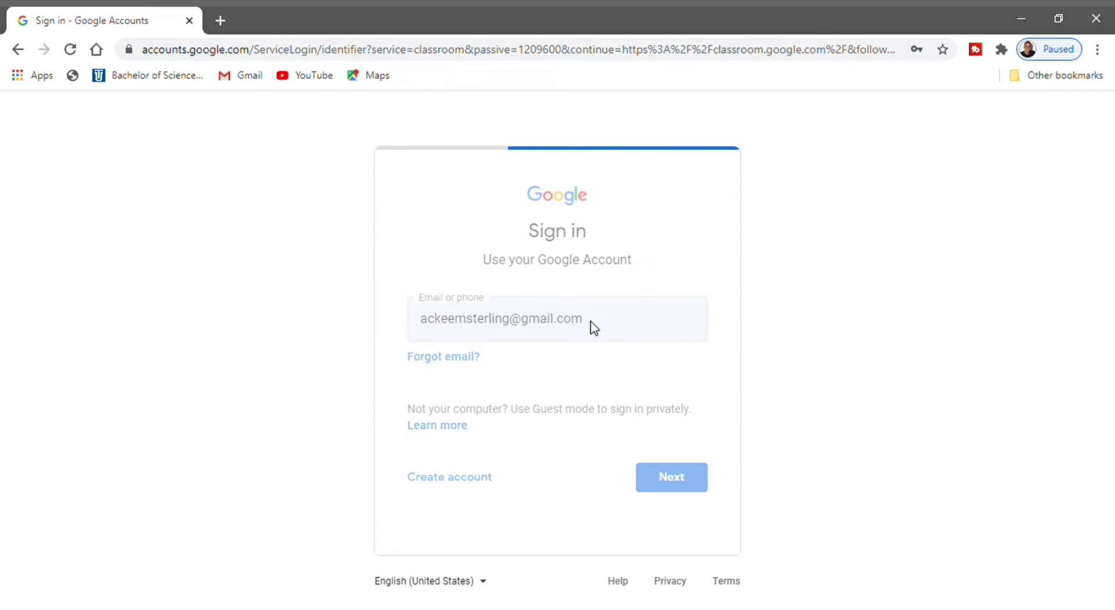
{"action": "left_click", "coordinate": [557, 318]}
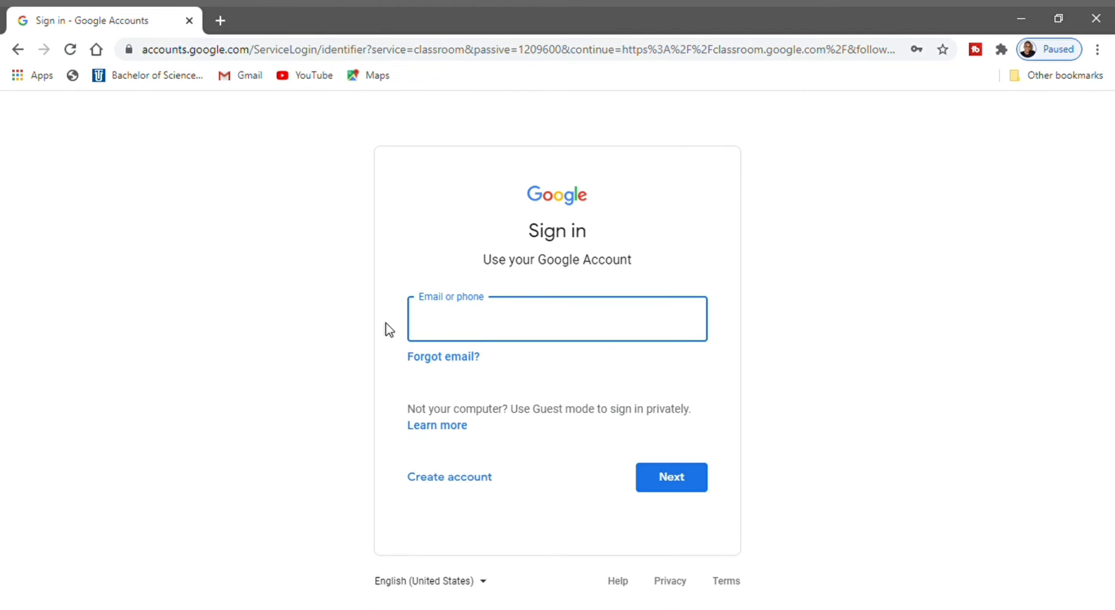
{"action": "left_click", "coordinate": [557, 318]}
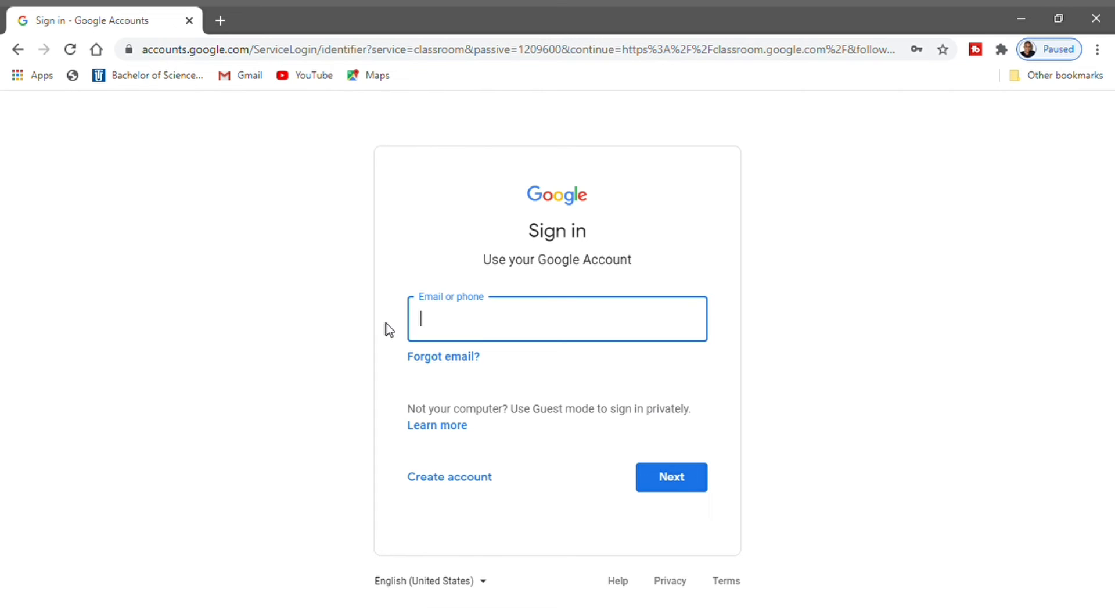
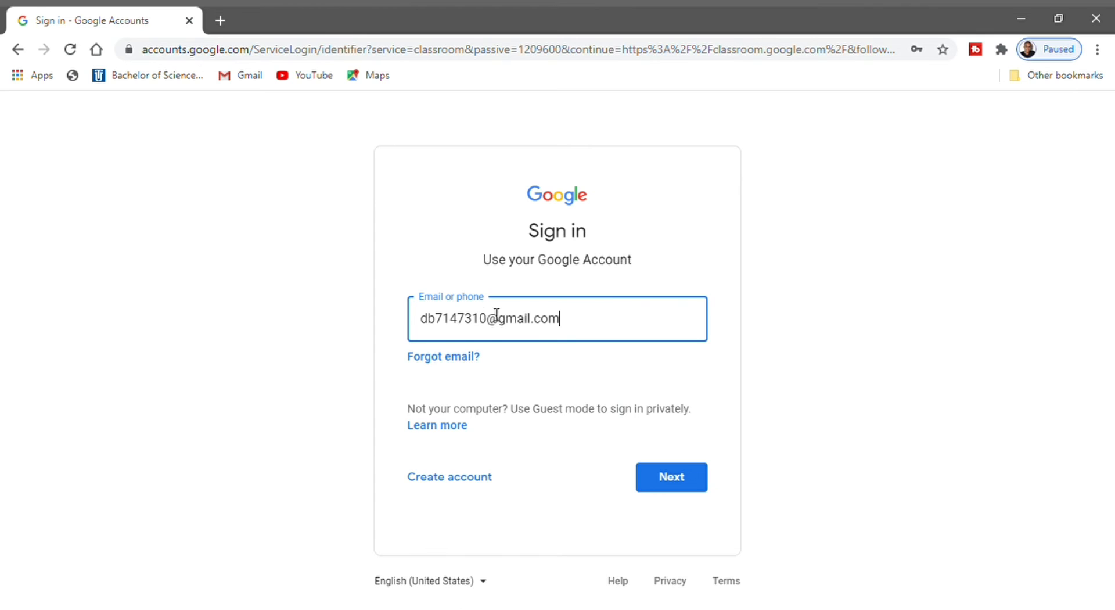
{"action": "mouse_move", "coordinate": [684, 445]}
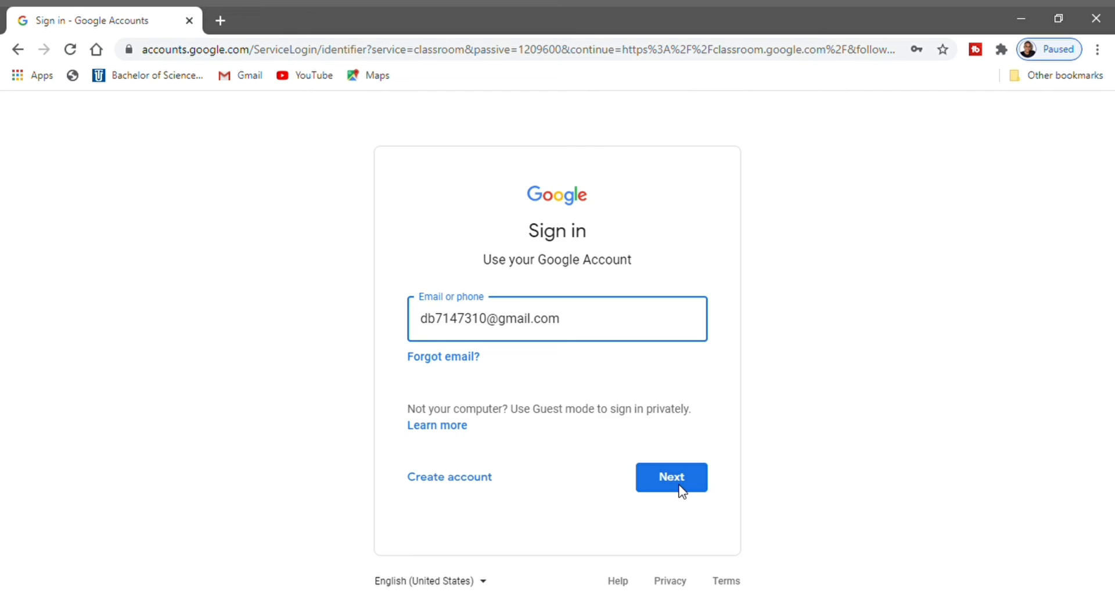
{"action": "left_click", "coordinate": [671, 476]}
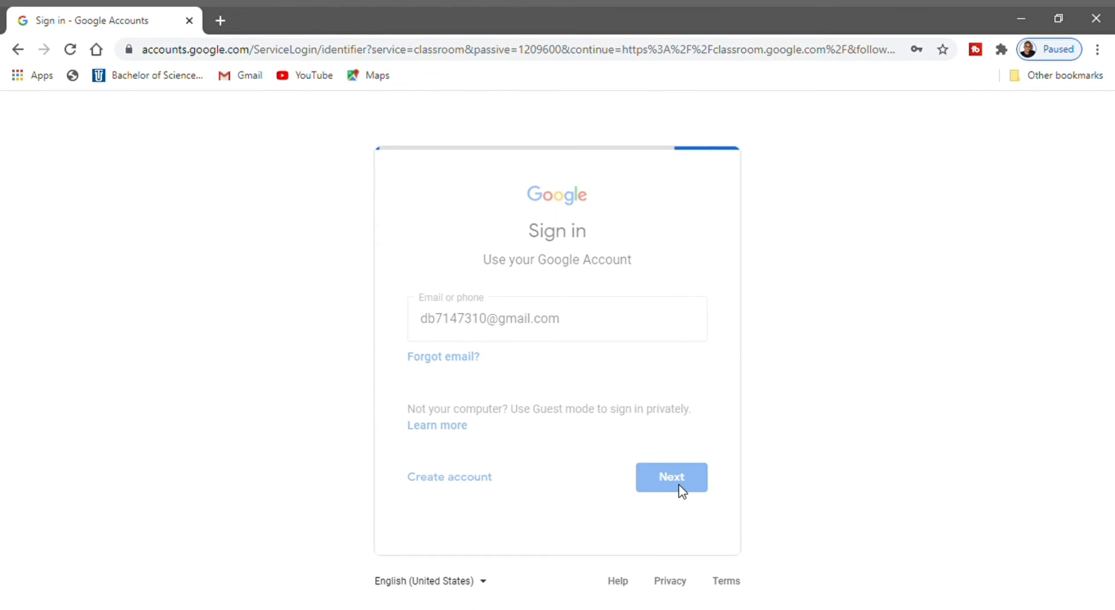
Step: Enter the account password and submit it to sign in to Classroom
{"action": "left_click", "coordinate": [671, 476]}
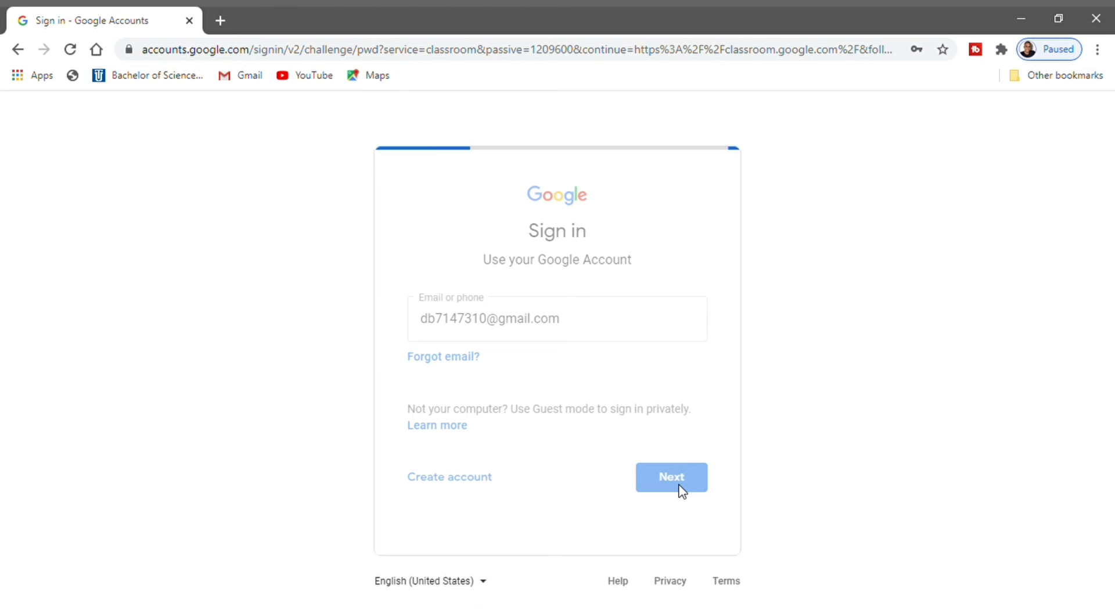
{"action": "left_click", "coordinate": [670, 476]}
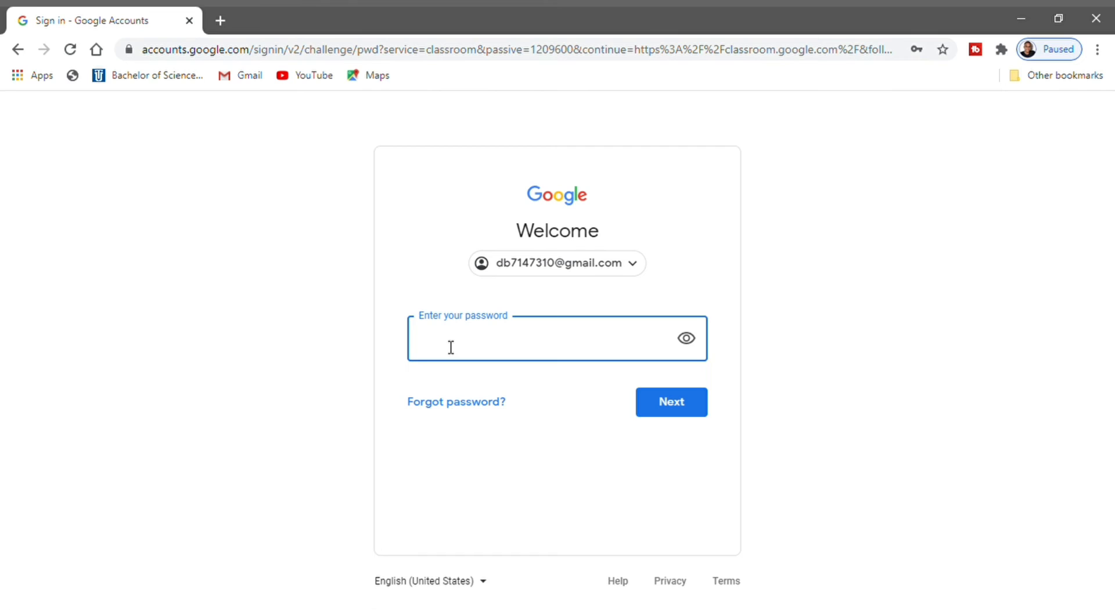
{"action": "type", "text": "•"}
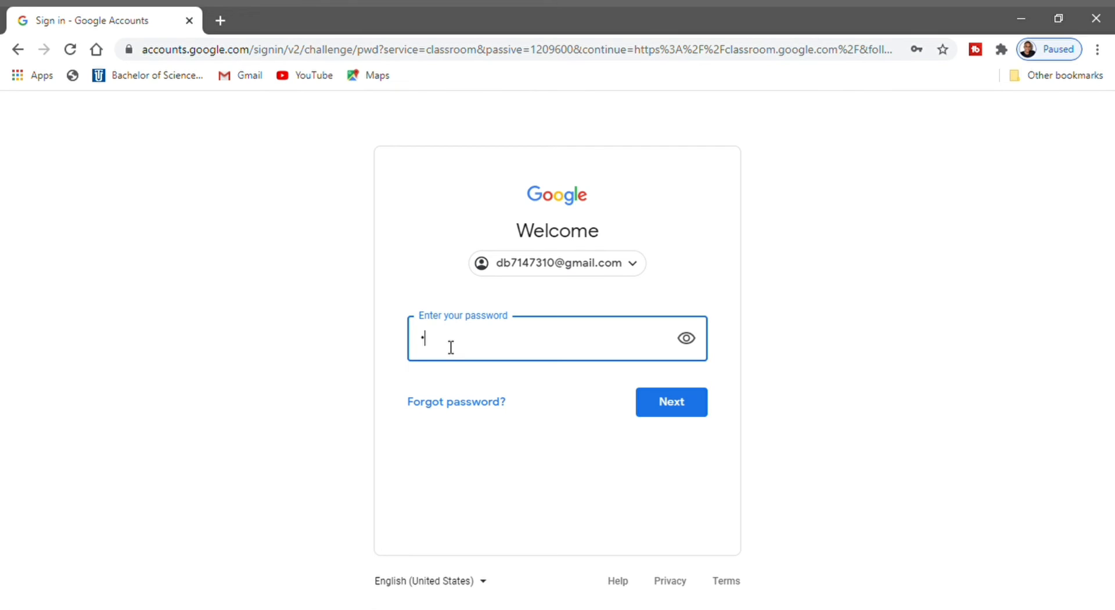
{"action": "type", "text": "••••"}
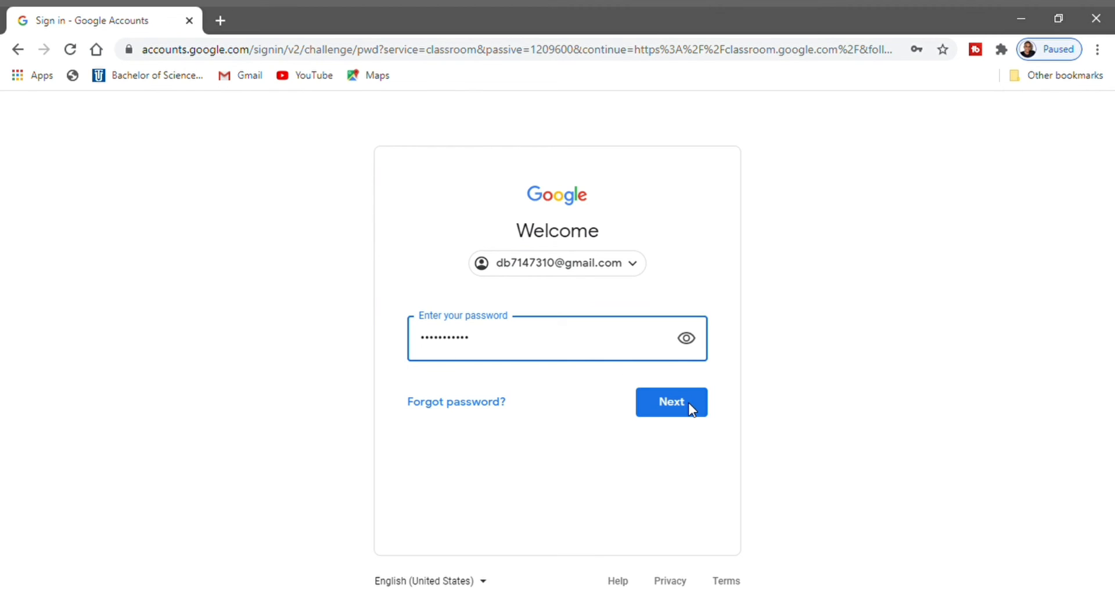
{"action": "left_click", "coordinate": [669, 401]}
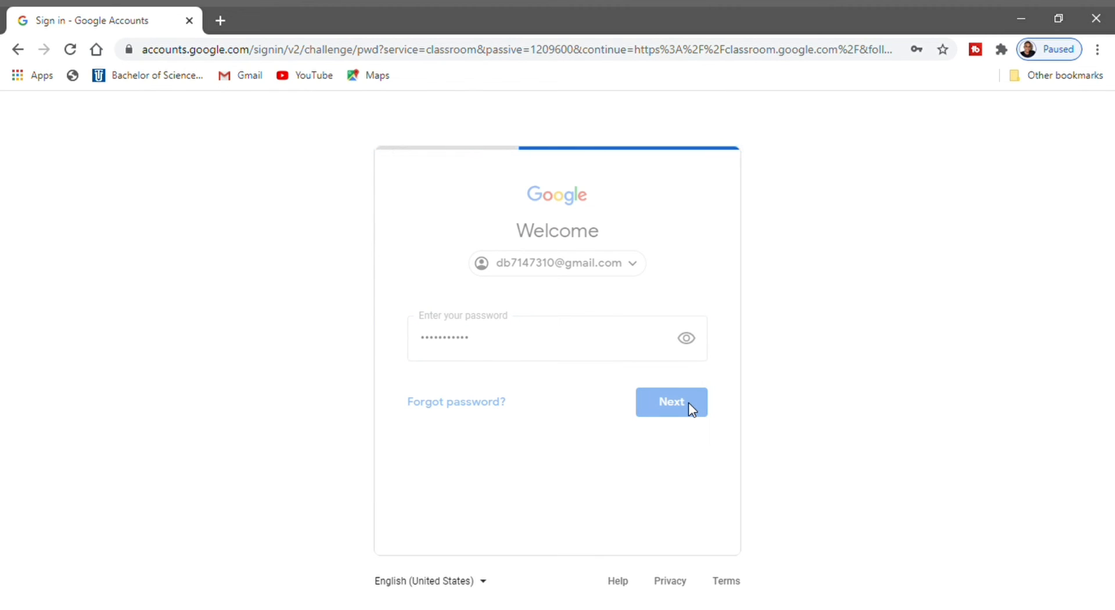
{"action": "left_click", "coordinate": [670, 401]}
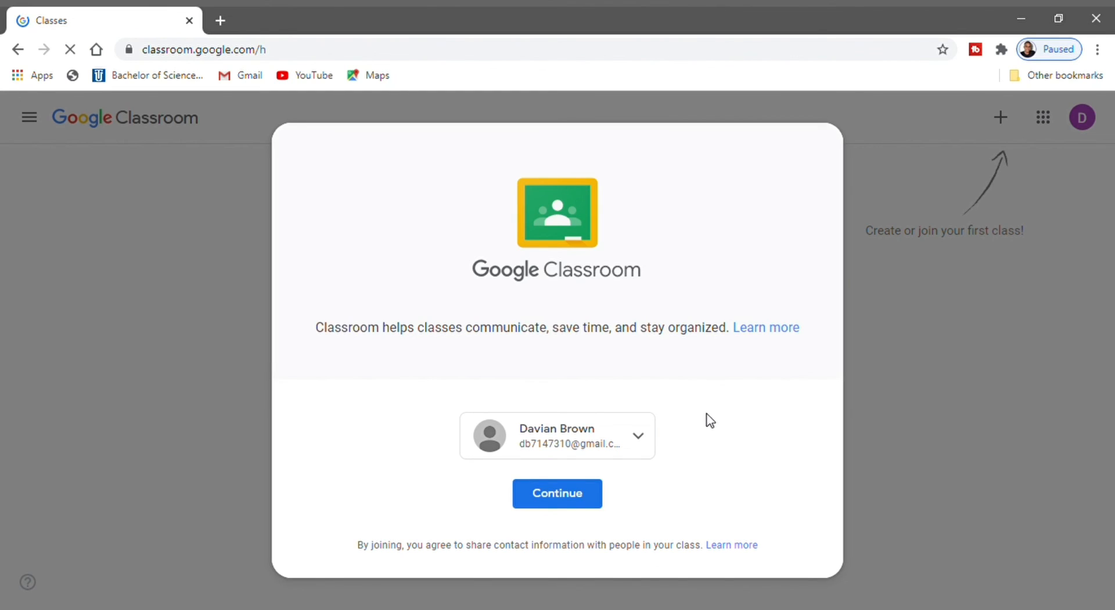
{"action": "mouse_move", "coordinate": [442, 416]}
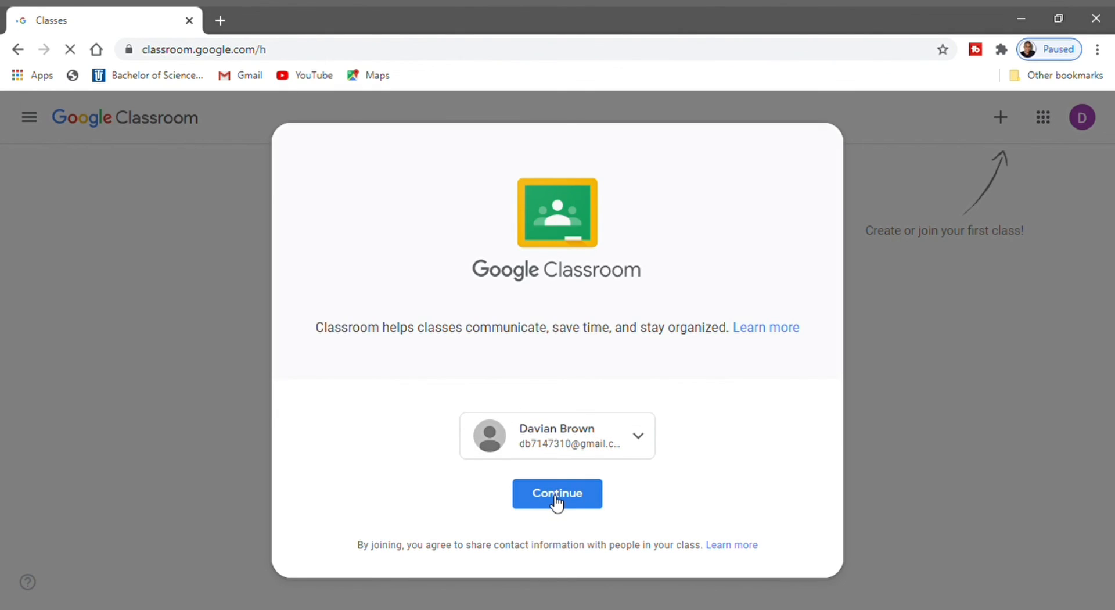
Step: Confirm Continue on the Classroom welcome dialog
{"action": "left_click", "coordinate": [557, 493]}
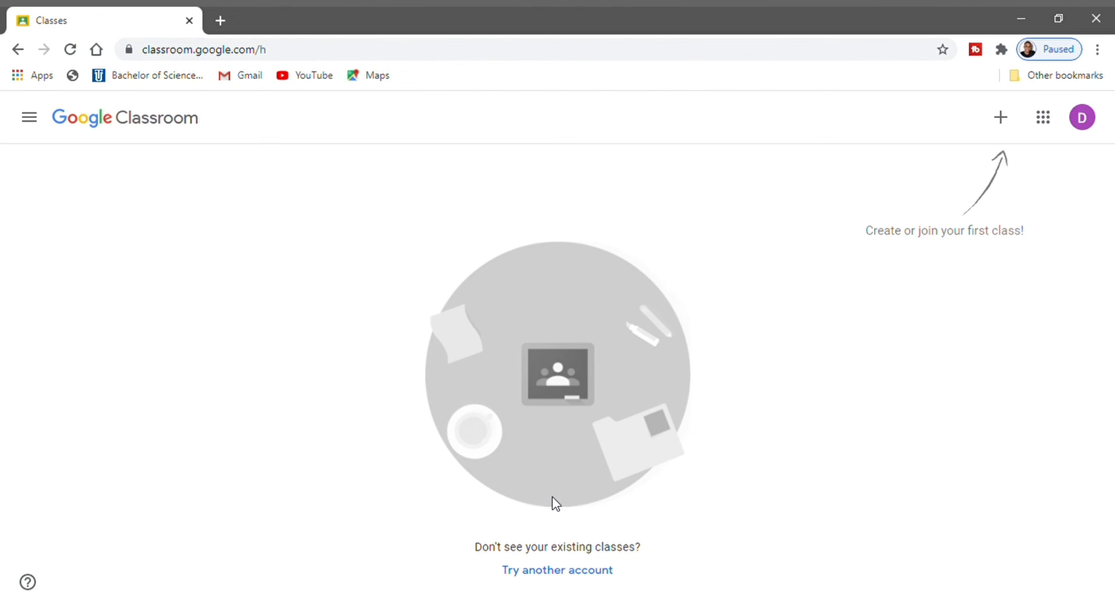
{"action": "mouse_move", "coordinate": [569, 487]}
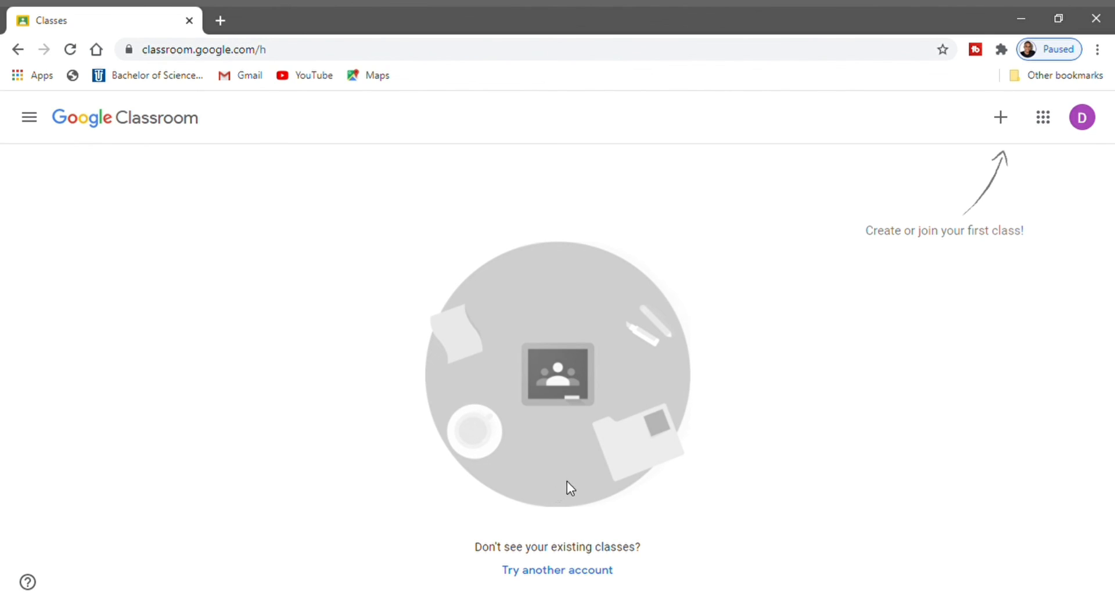
{"action": "mouse_move", "coordinate": [618, 444]}
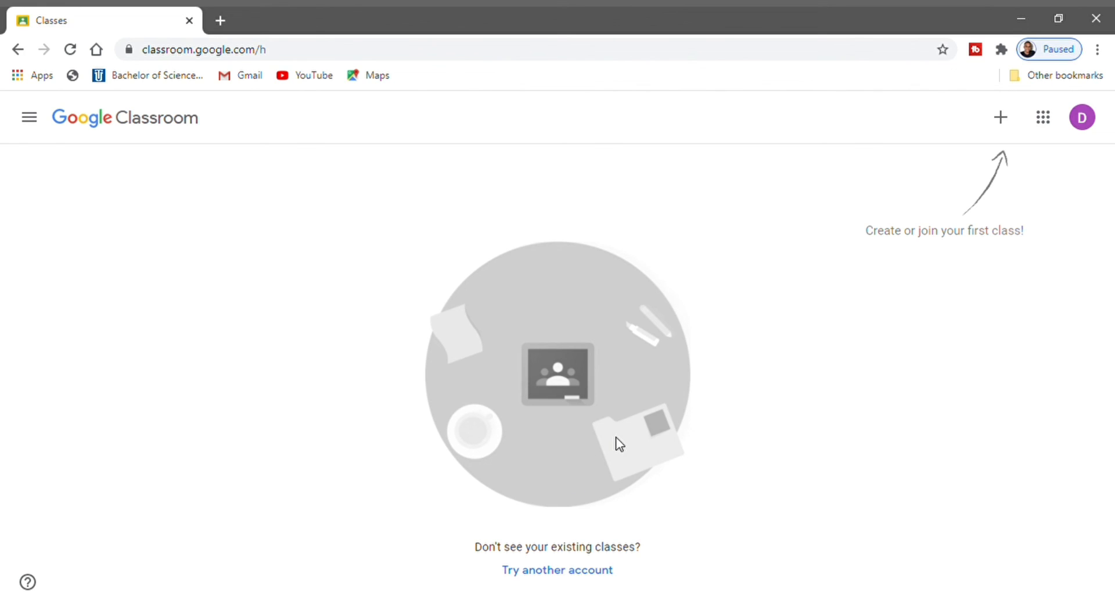
{"action": "mouse_move", "coordinate": [641, 429]}
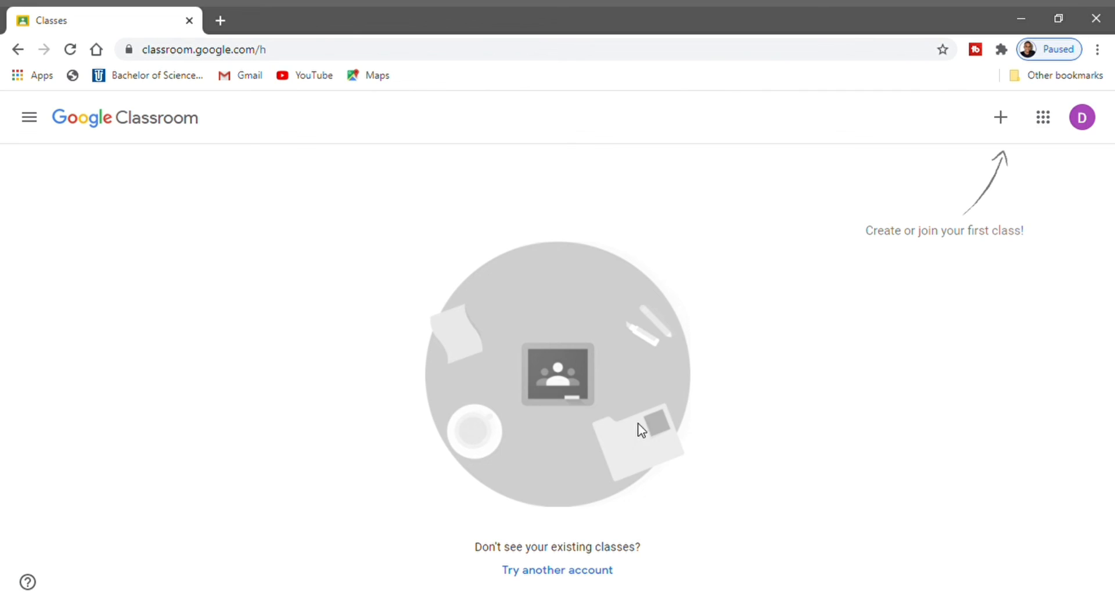
{"action": "mouse_move", "coordinate": [782, 357]}
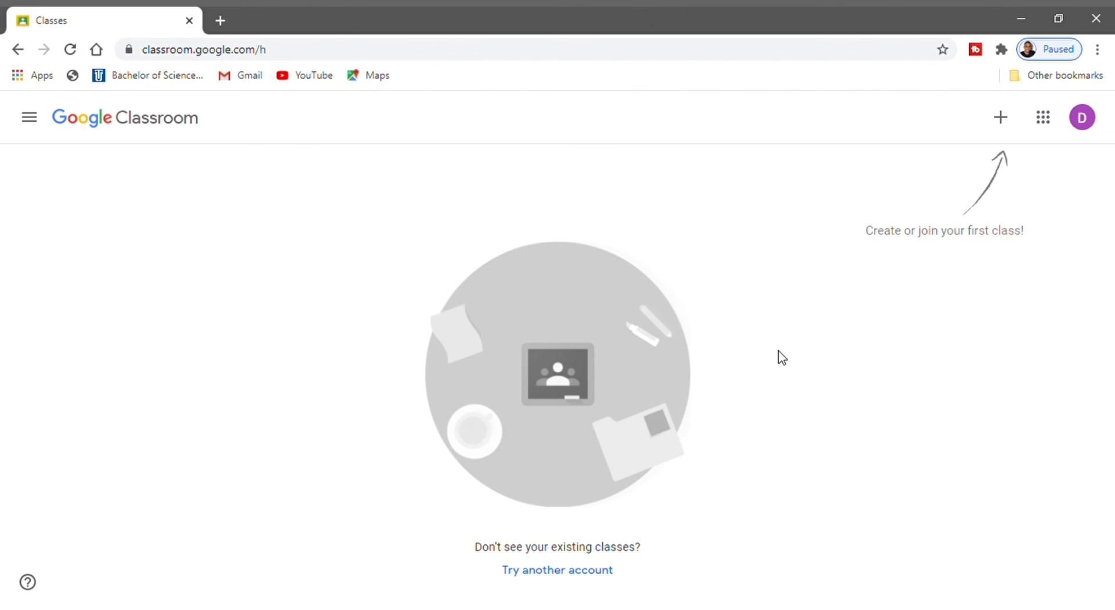
{"action": "mouse_move", "coordinate": [726, 356]}
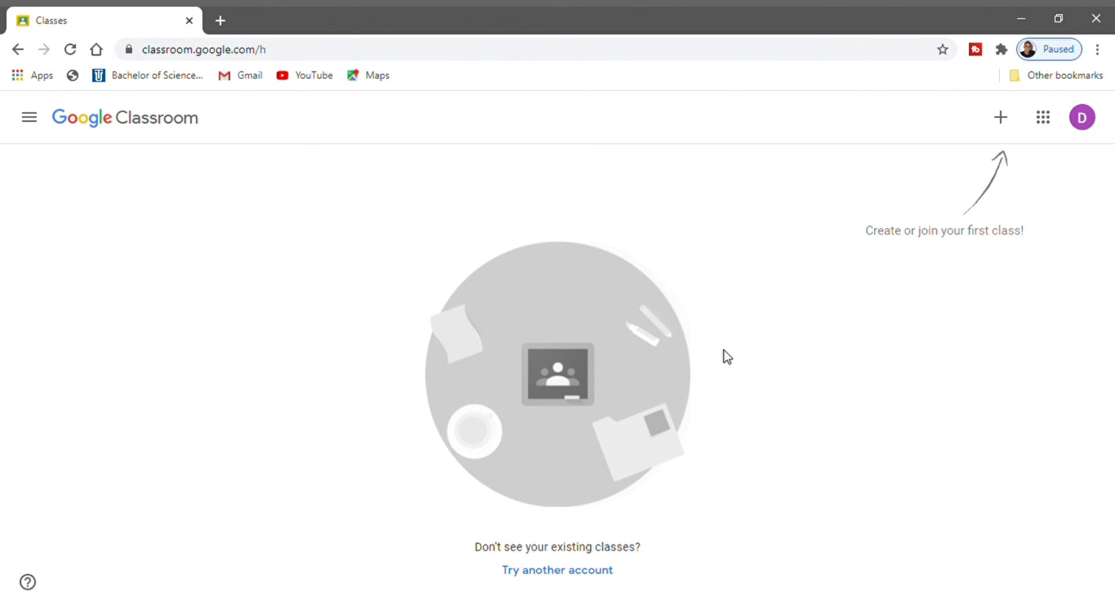
{"action": "mouse_move", "coordinate": [686, 356]}
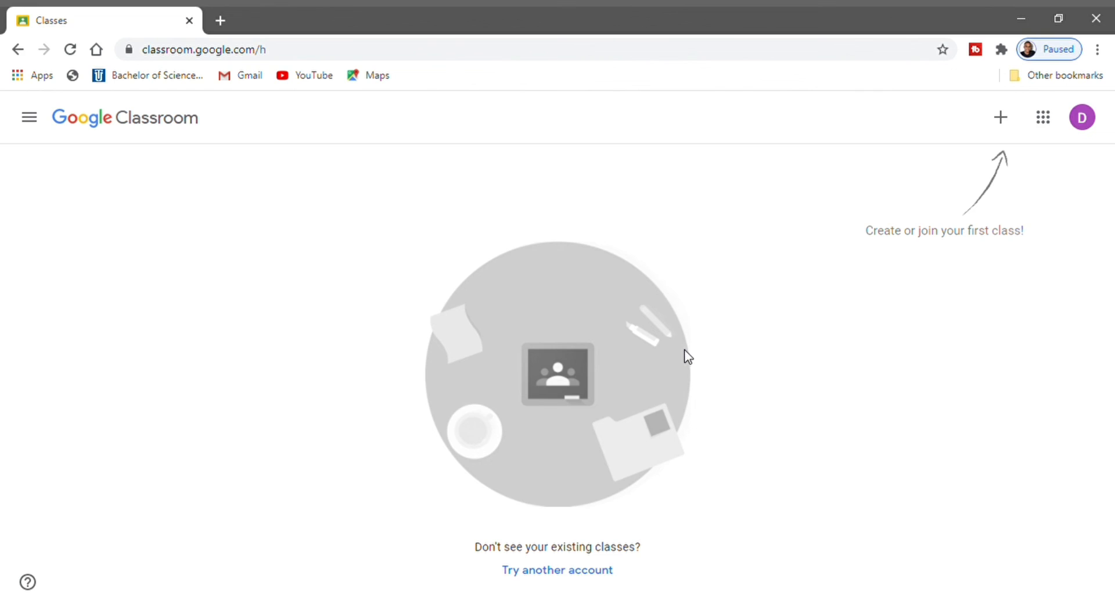
{"action": "mouse_move", "coordinate": [684, 357]}
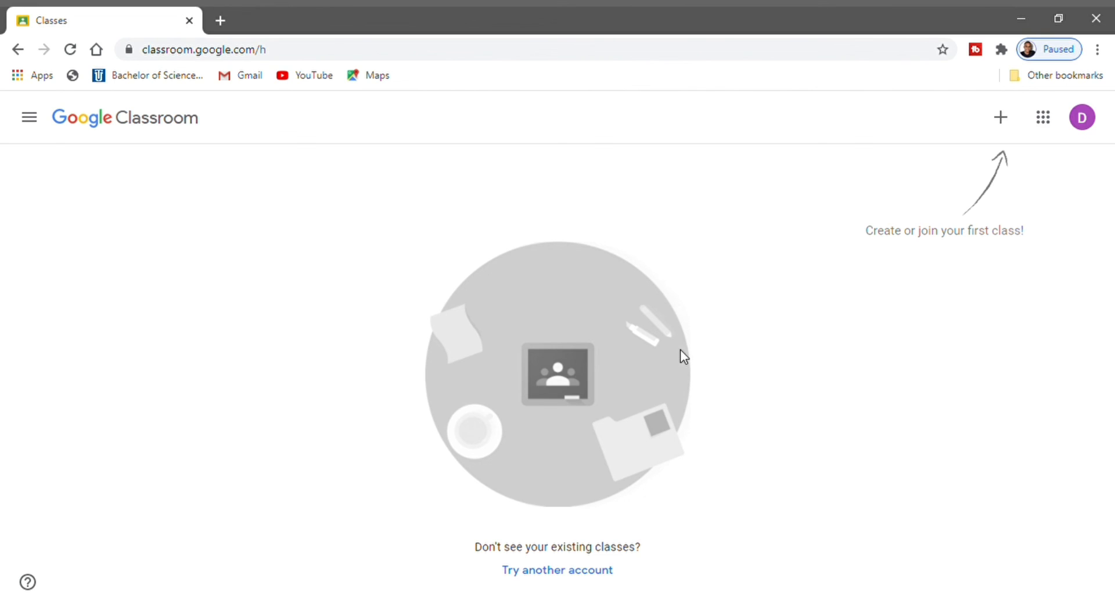
{"action": "mouse_move", "coordinate": [425, 524]}
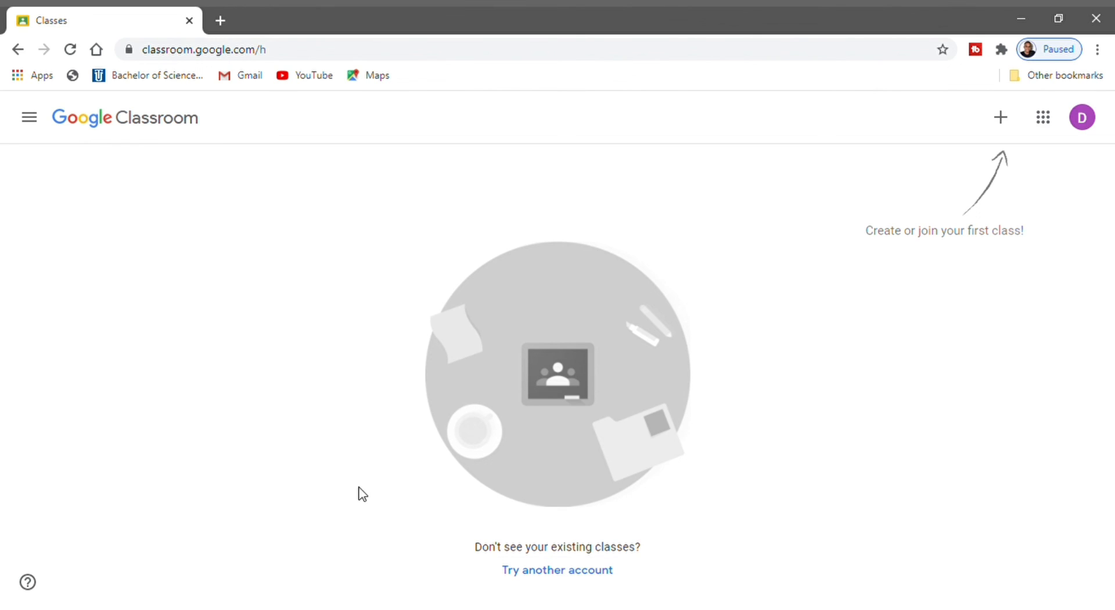
{"action": "mouse_move", "coordinate": [552, 453]}
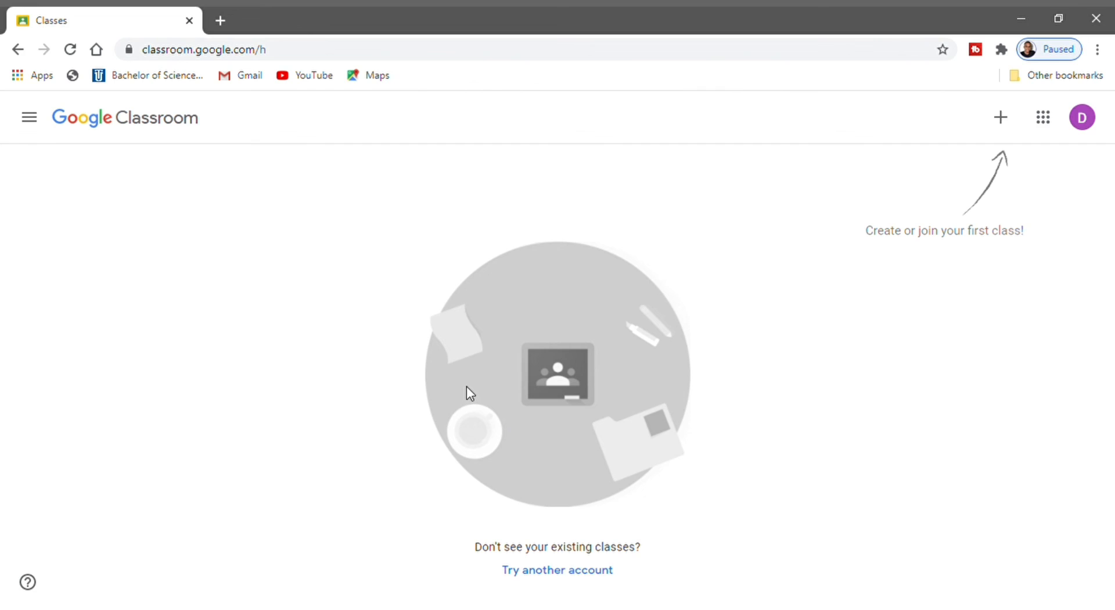
{"action": "mouse_move", "coordinate": [459, 384]}
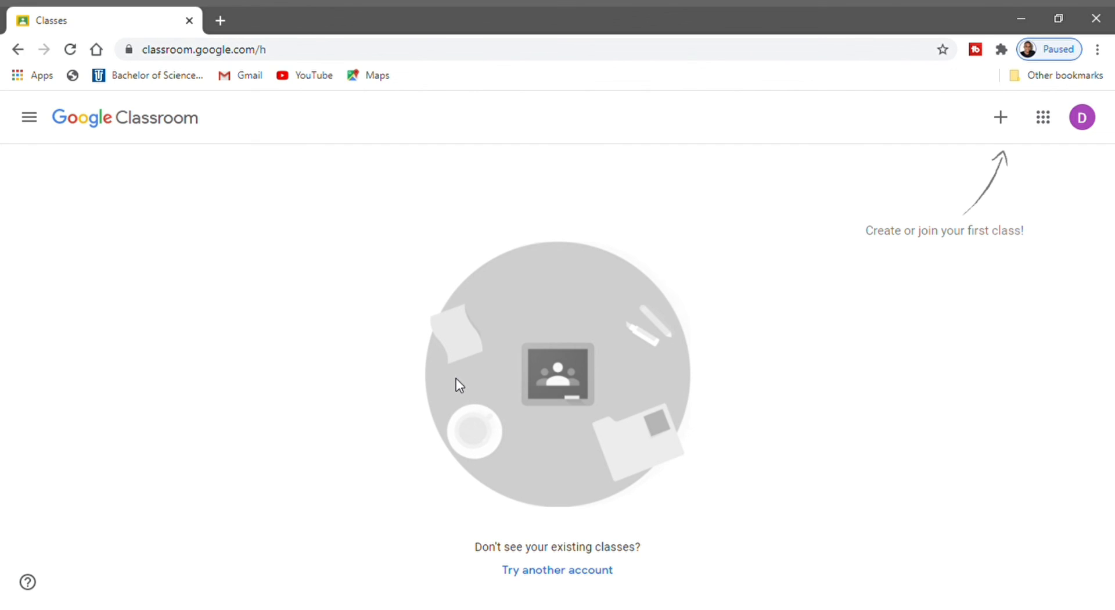
{"action": "left_click", "coordinate": [462, 386]}
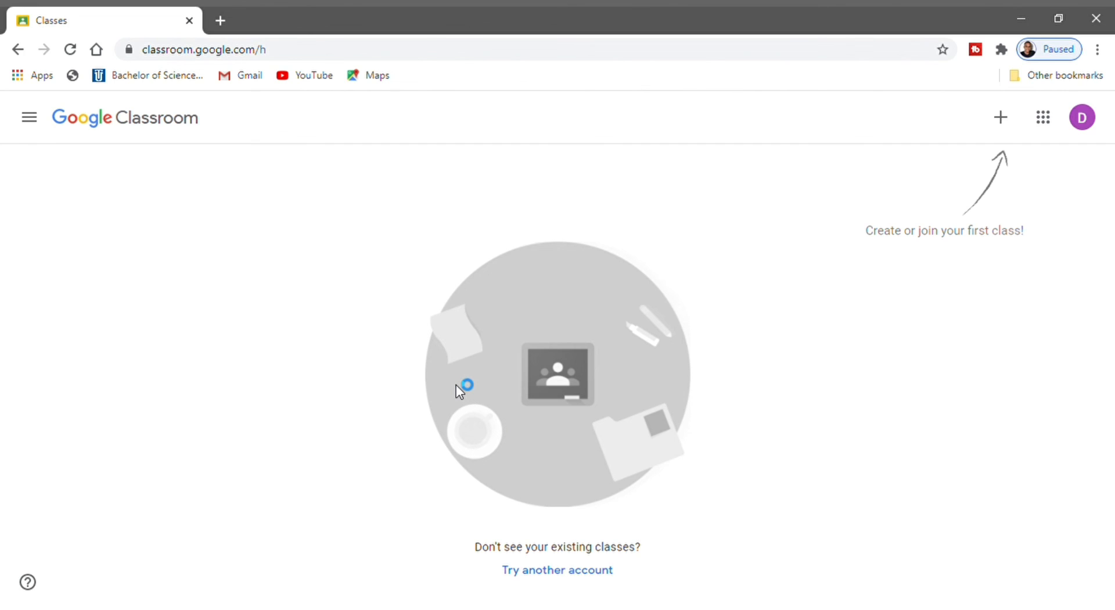